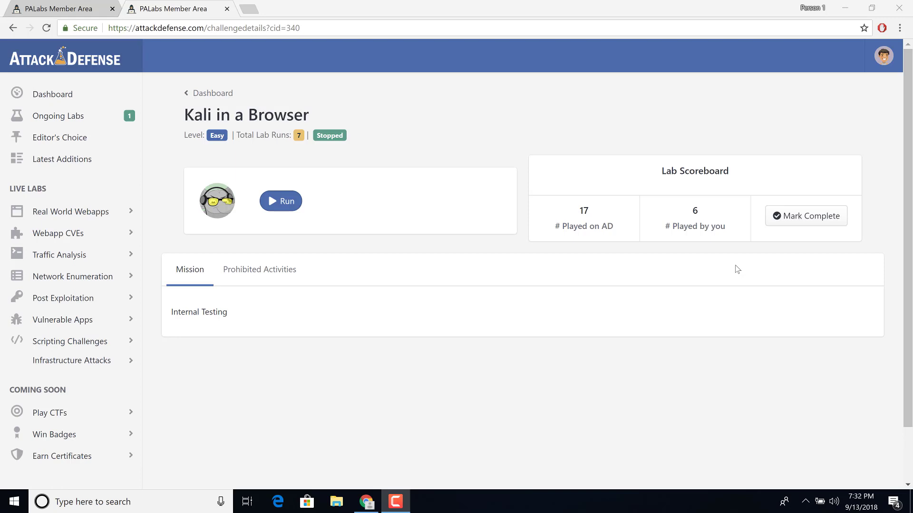
mouse_move(693, 285)
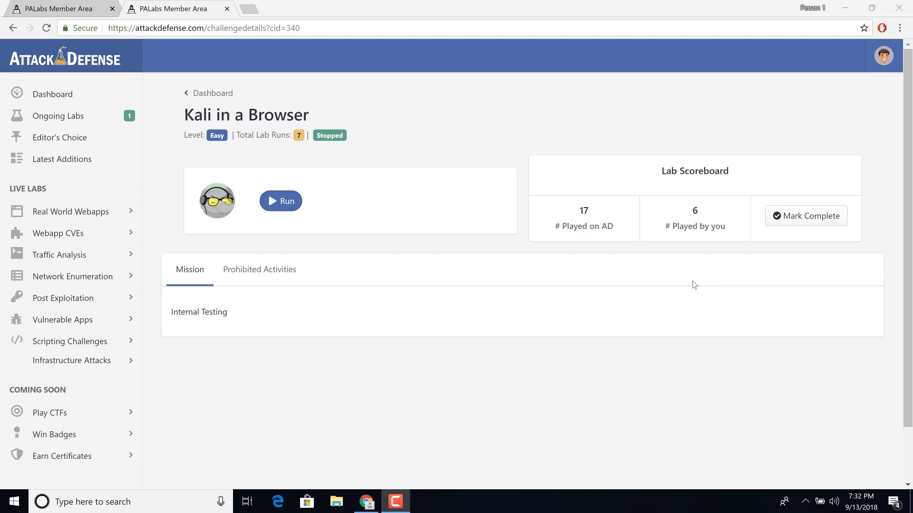
mouse_move(306, 263)
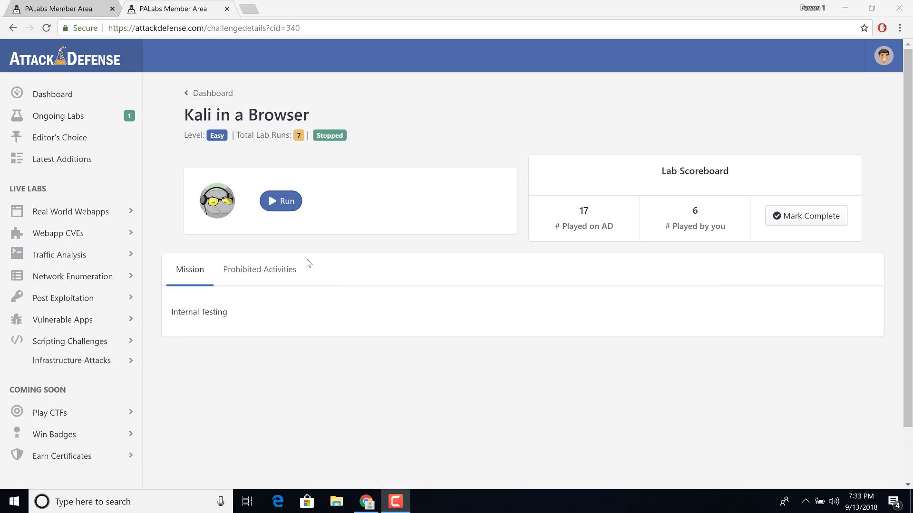
mouse_move(296, 253)
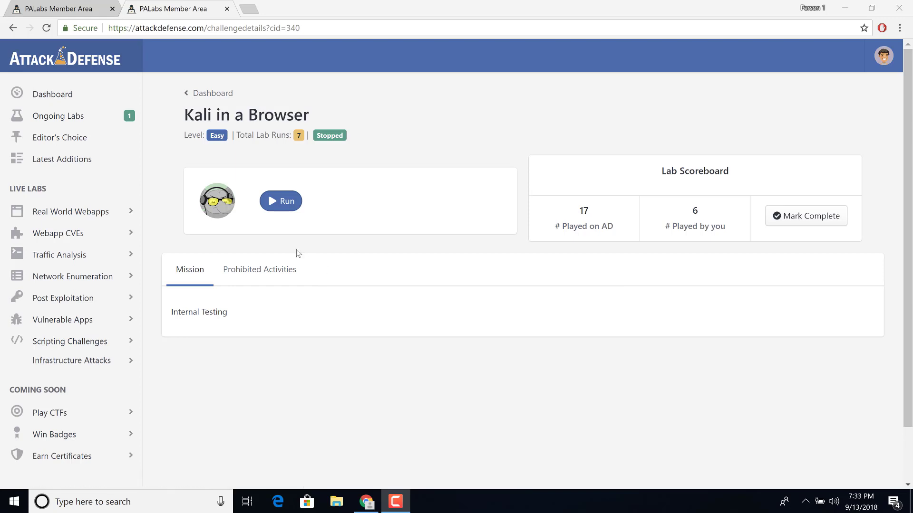
Run the Kali in a Browser lab and open its Kali desktop via Lab Link
left_click(280, 201)
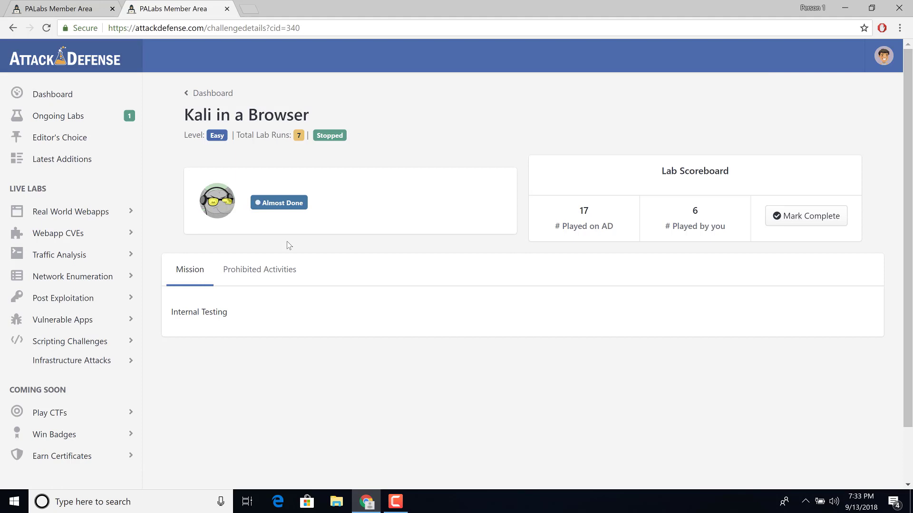
left_click(278, 202)
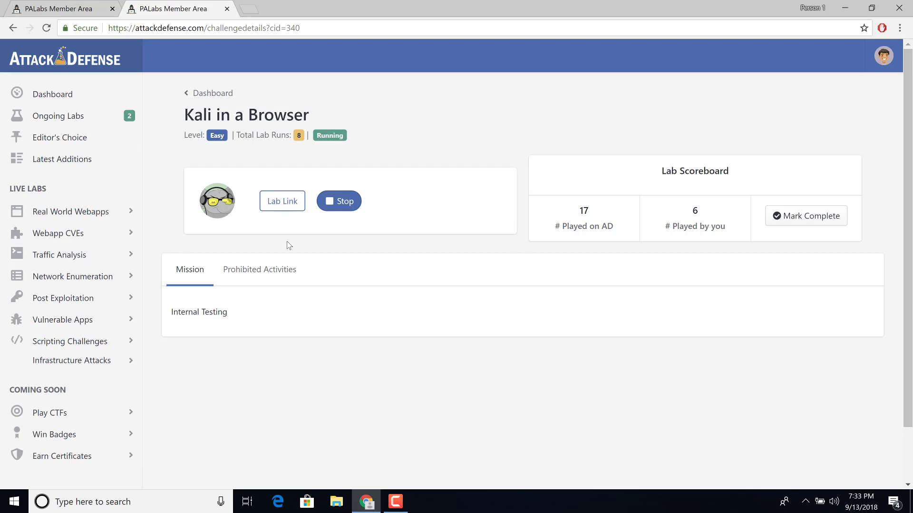
left_click(282, 200)
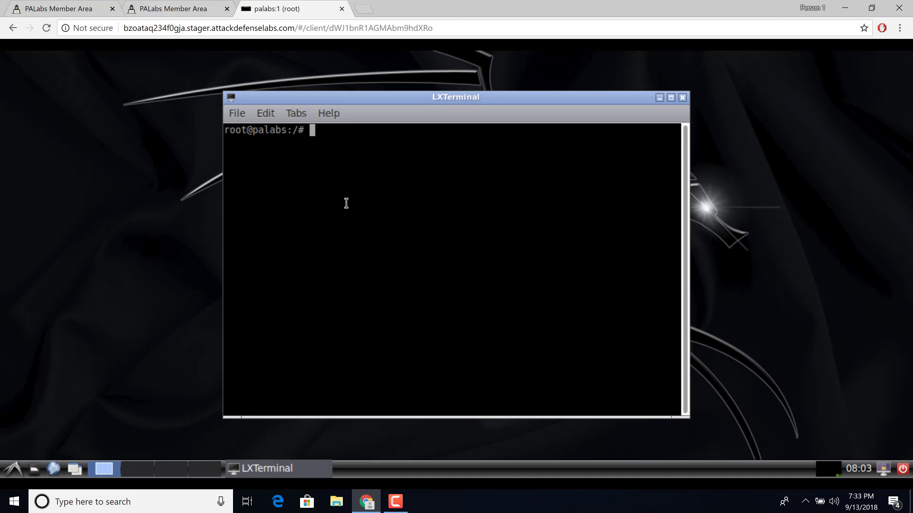
mouse_move(342, 104)
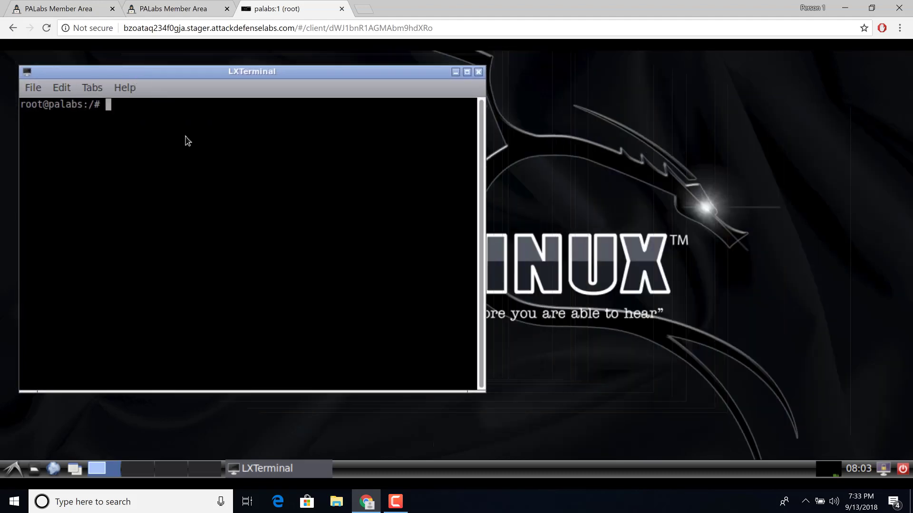
mouse_move(246, 236)
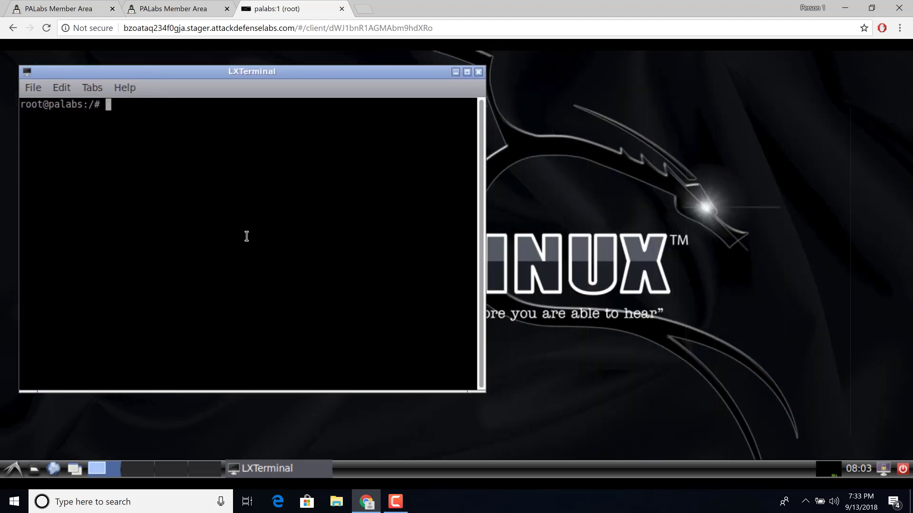
Add a second LXTerminal tab and drag the window corner to enlarge it
left_click(33, 88)
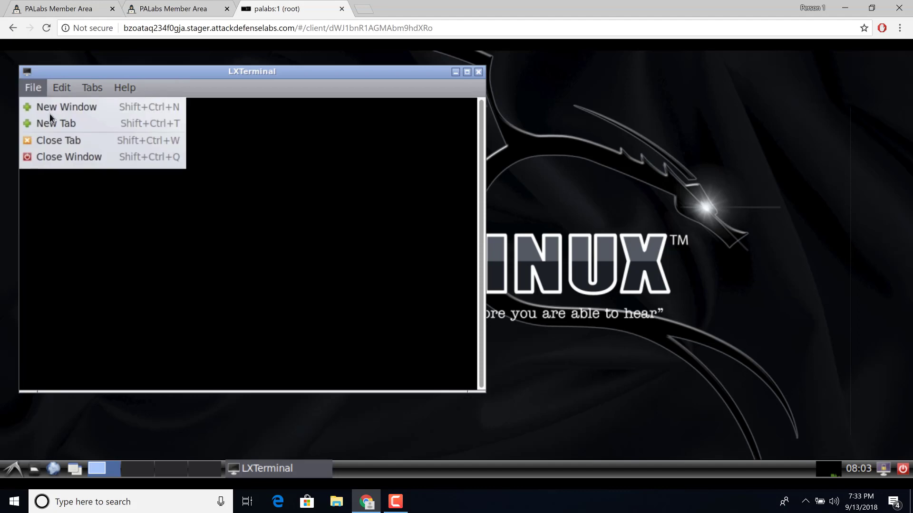
left_click(55, 122)
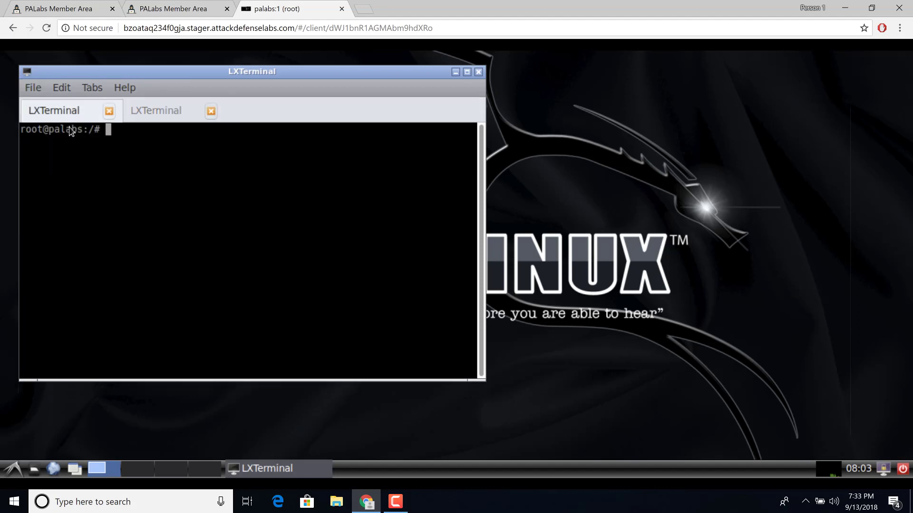
mouse_move(118, 164)
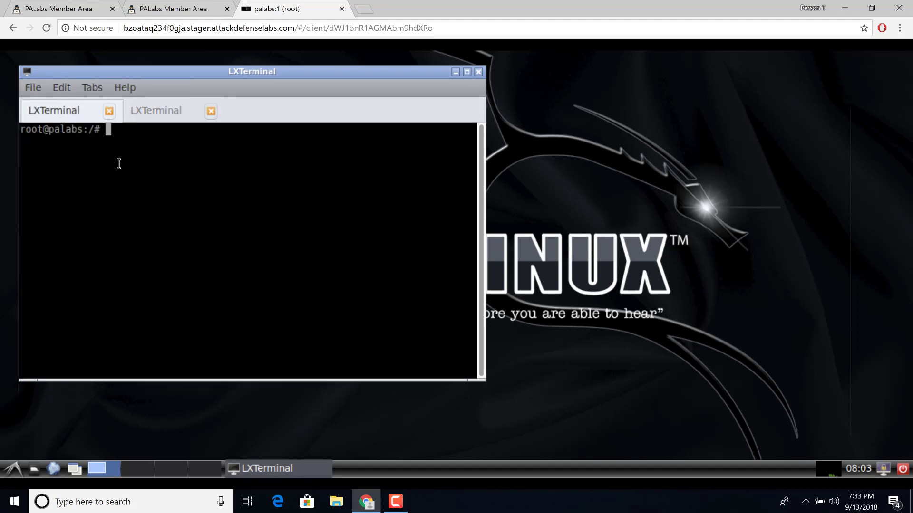
left_click_drag(251, 70, 235, 58)
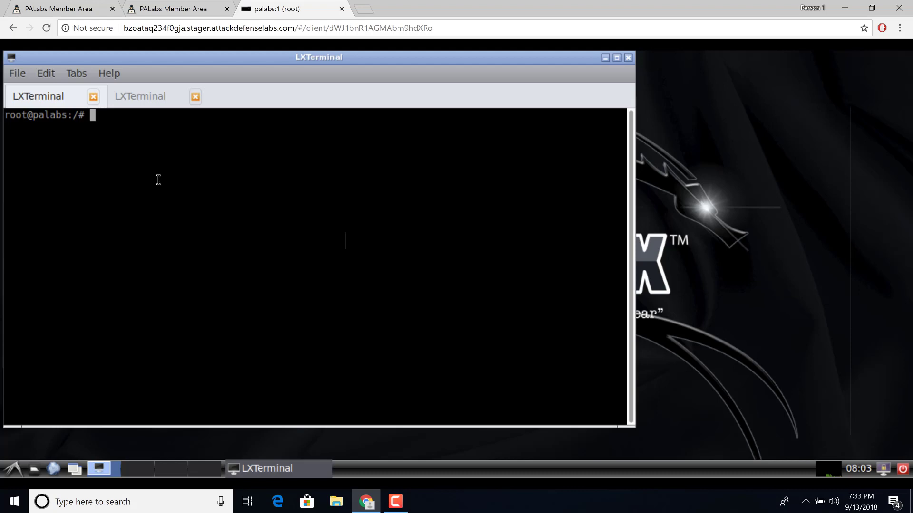
Enter msfconsole in the first tab and launch wireshark-gtk from the second tab
type("msfconsole")
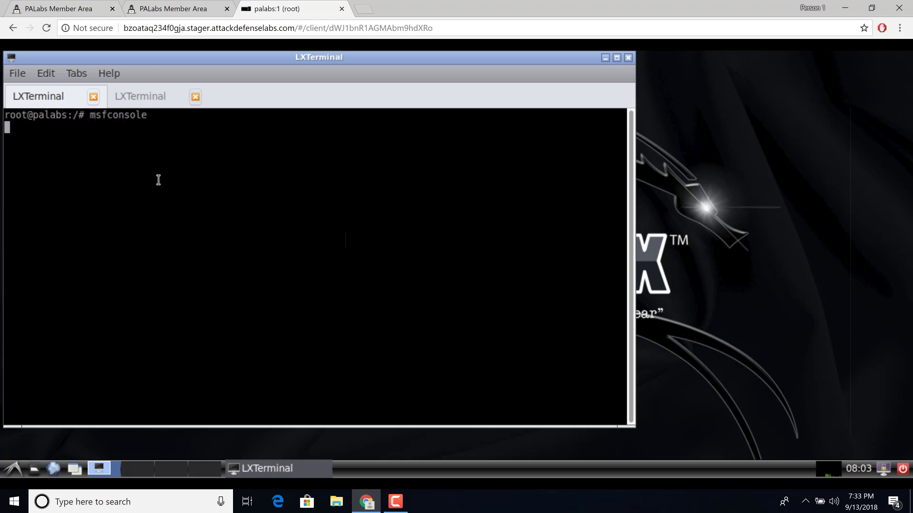
left_click(140, 96)
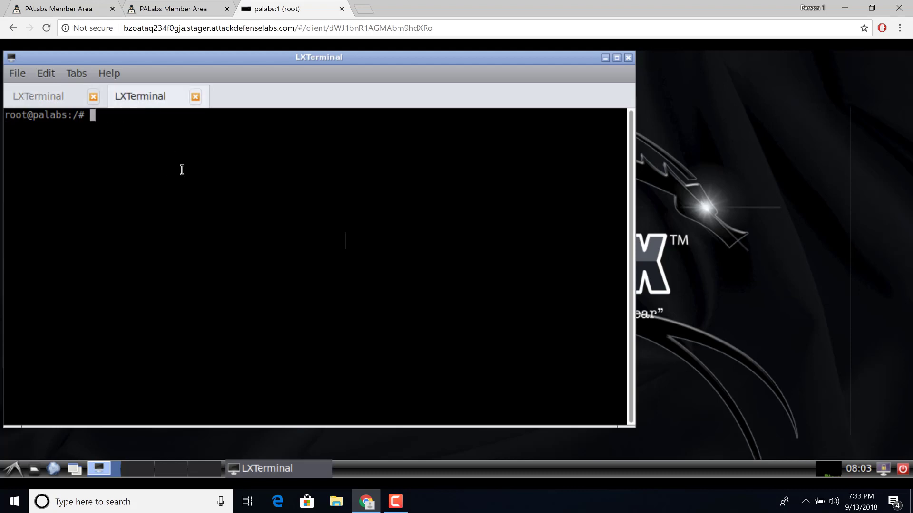
type("wireshark-gtk")
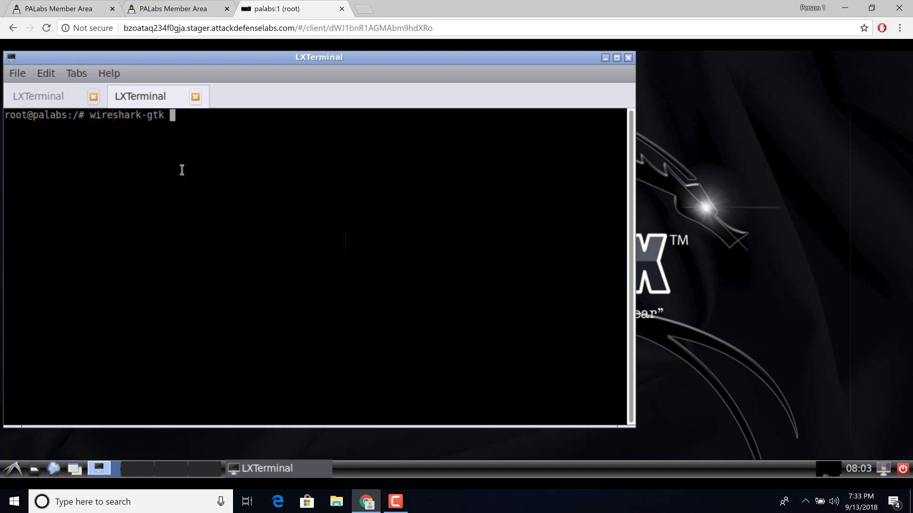
key("Return")
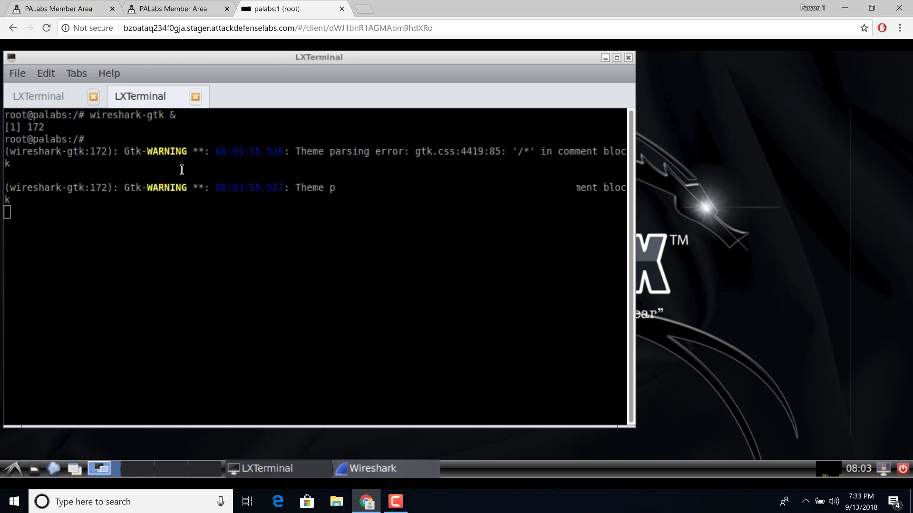
Return to the Metasploit tab and dismiss Wireshark's Lua error and root warning
left_click(38, 96)
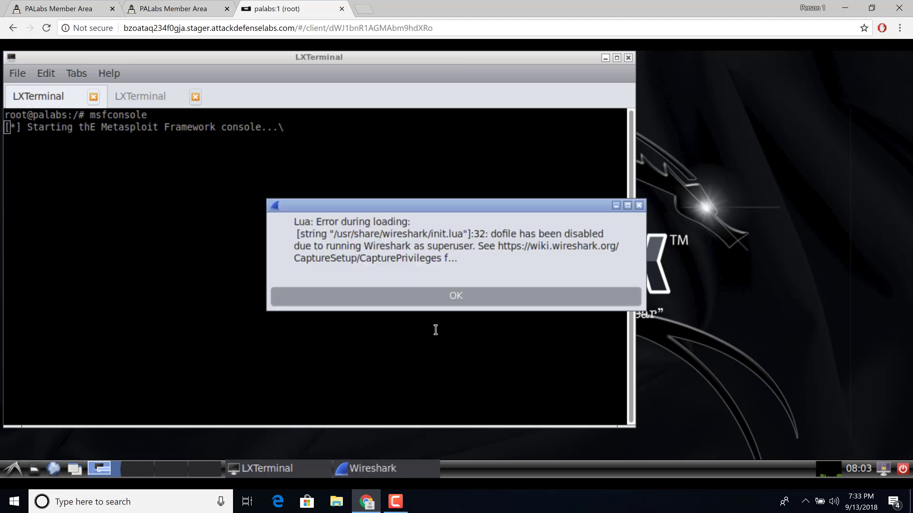
left_click(456, 295)
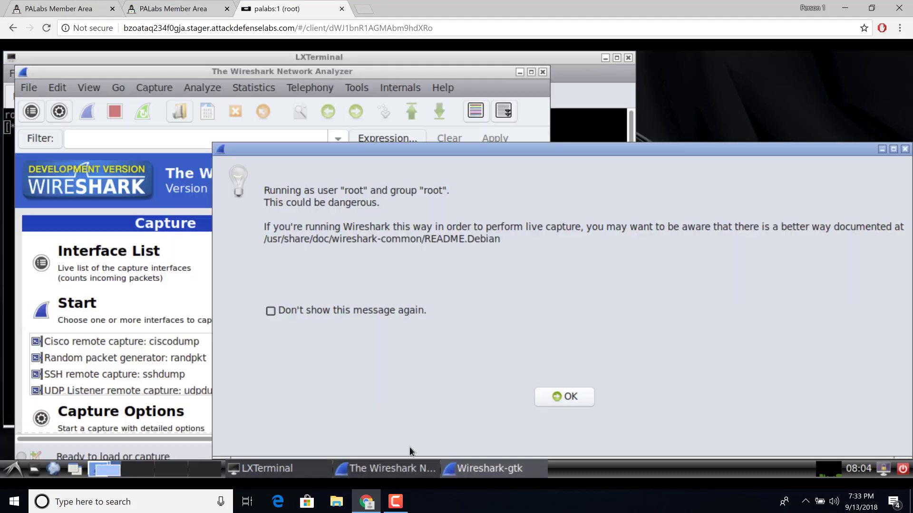
left_click(563, 396)
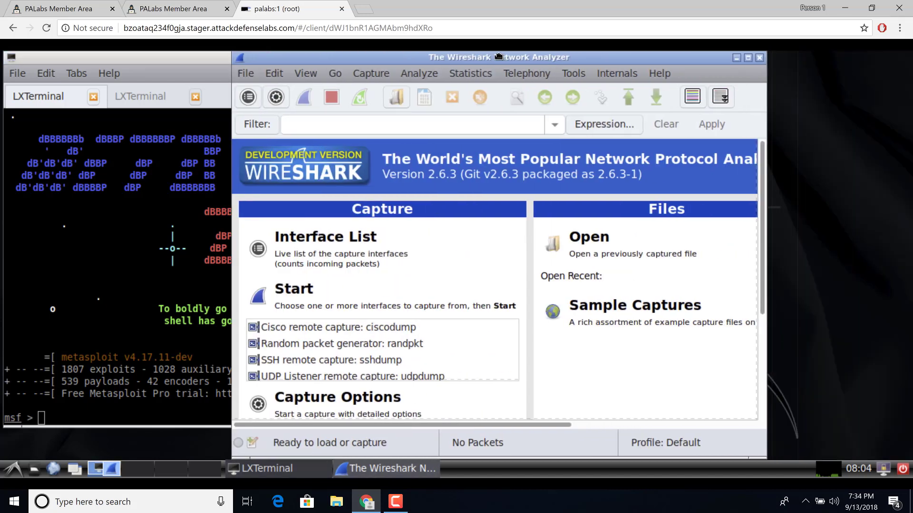
Browse Wireshark's Capture, Statistics and Analyze menus without starting a capture
left_click(369, 73)
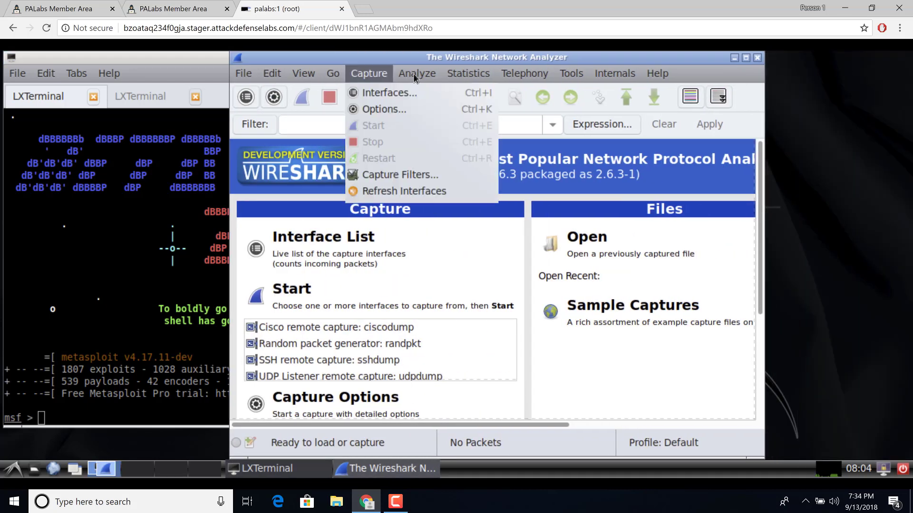
left_click(467, 73)
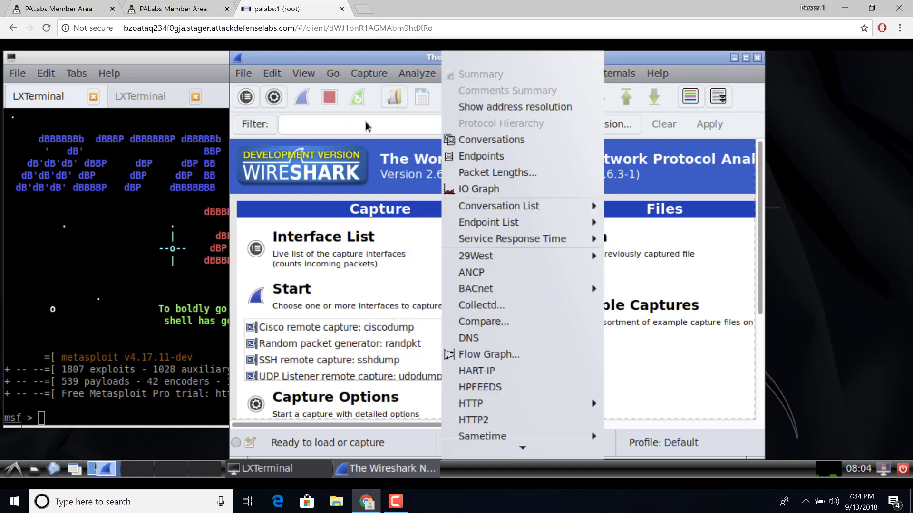
left_click(417, 73)
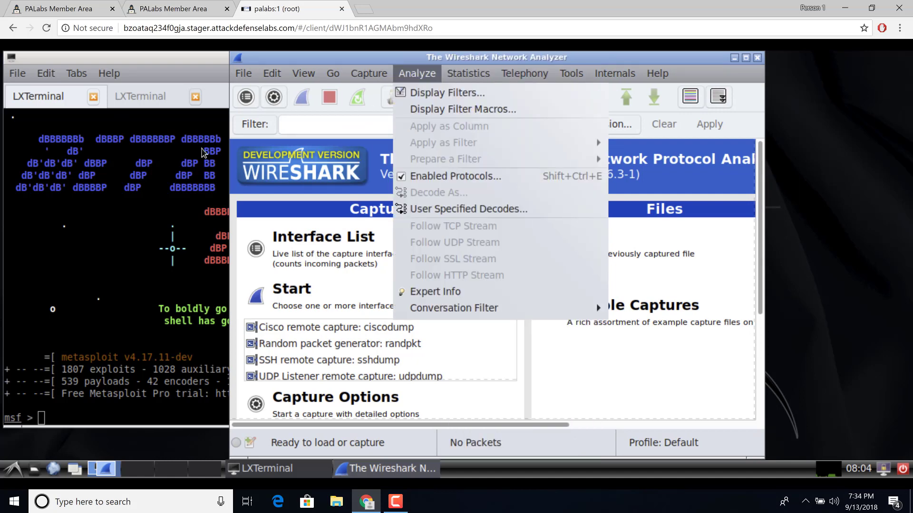
mouse_move(658, 108)
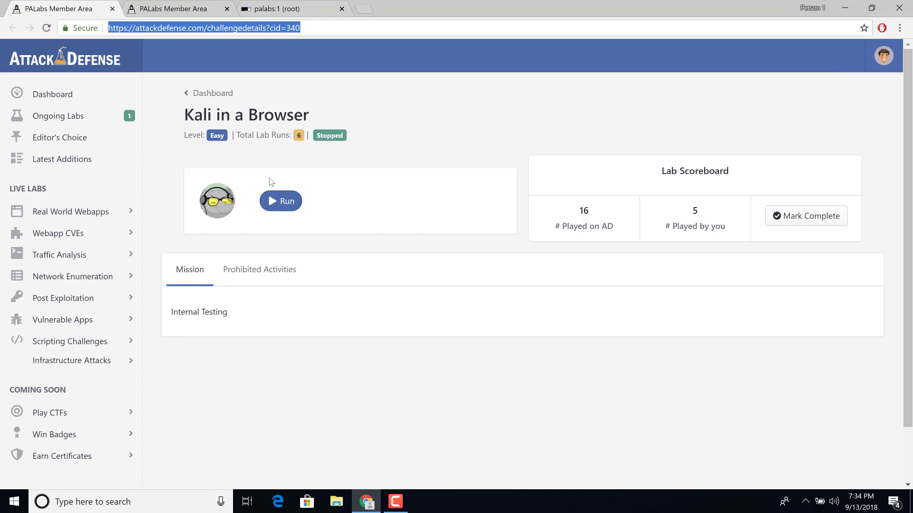
Switch back to the palabs:1 browser tab showing the Kali desktop
left_click(289, 8)
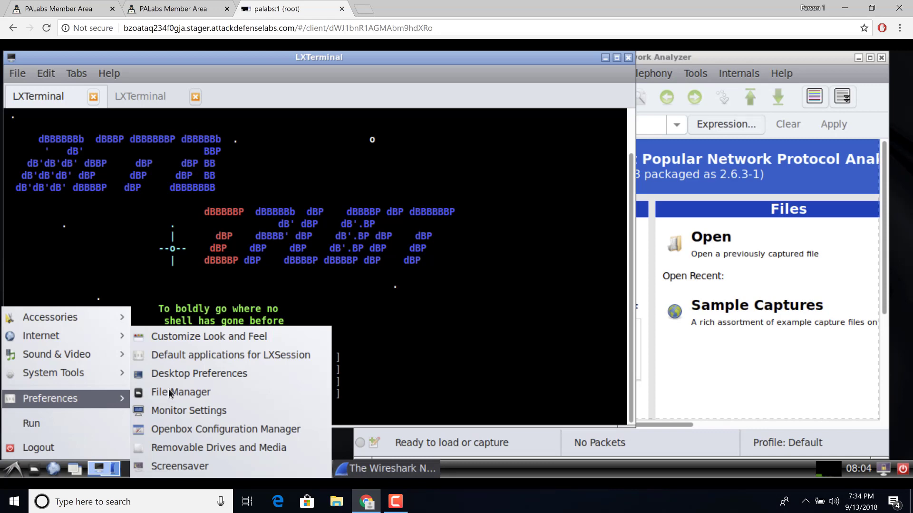
Set the Kali monitor resolution to 1920x1080, apply it, and confirm keeping it
left_click(188, 410)
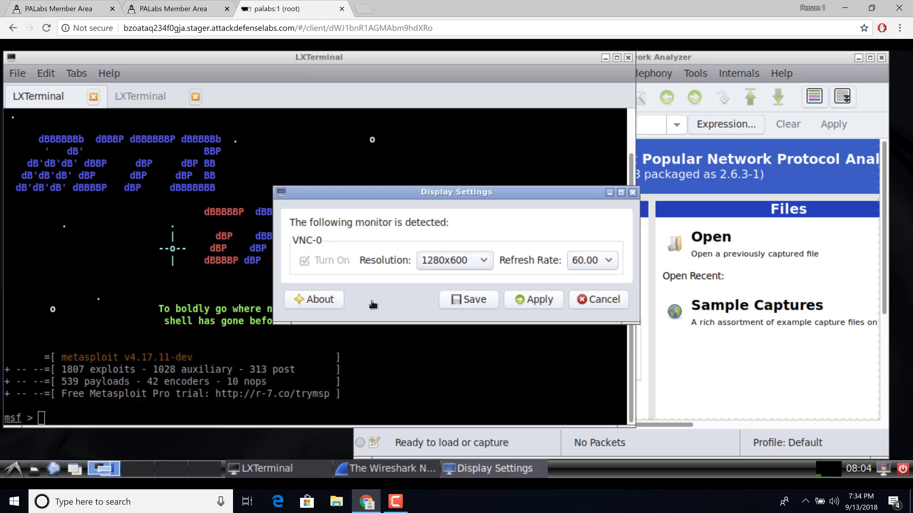
left_click(453, 260)
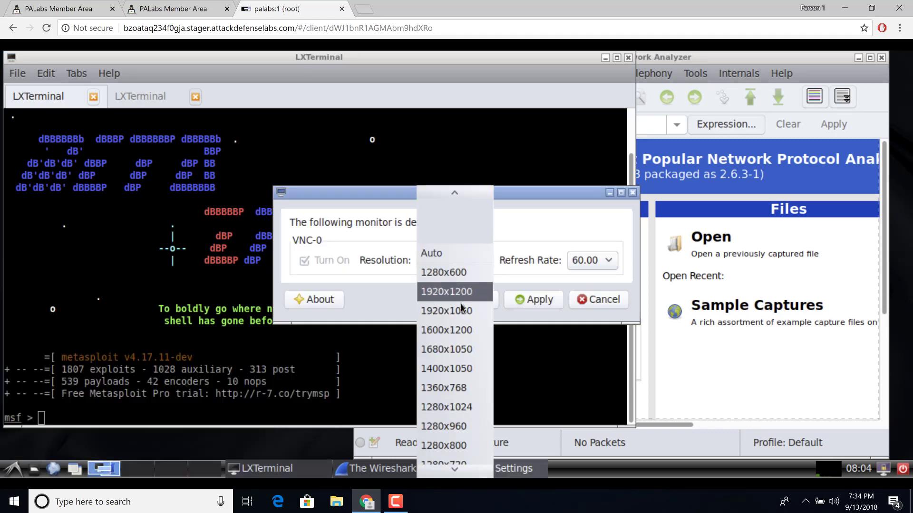
left_click(446, 310)
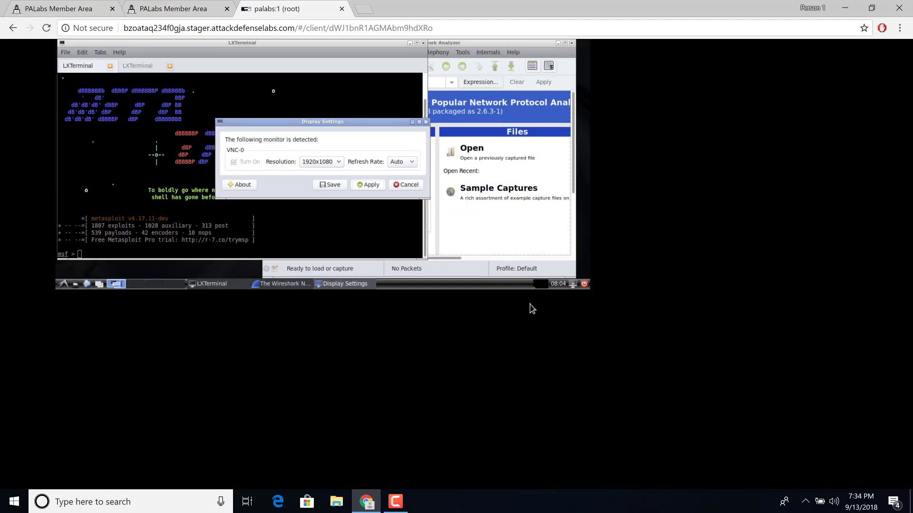
left_click(371, 184)
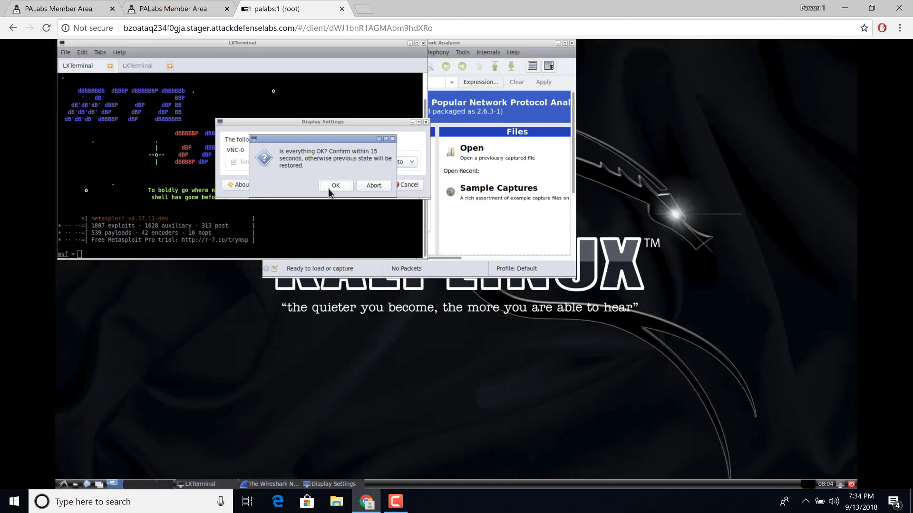
left_click(335, 185)
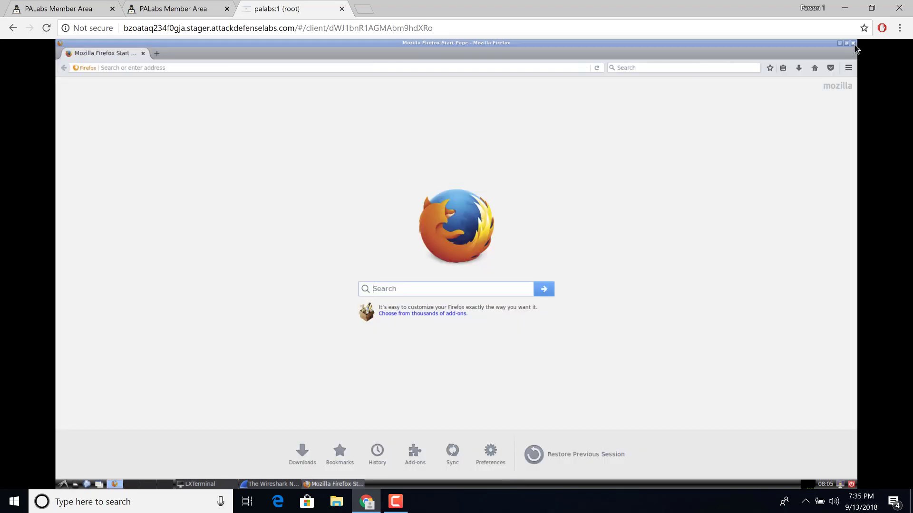
Close the Firefox window, leaving Wireshark and the Metasploit terminal visible
left_click(853, 42)
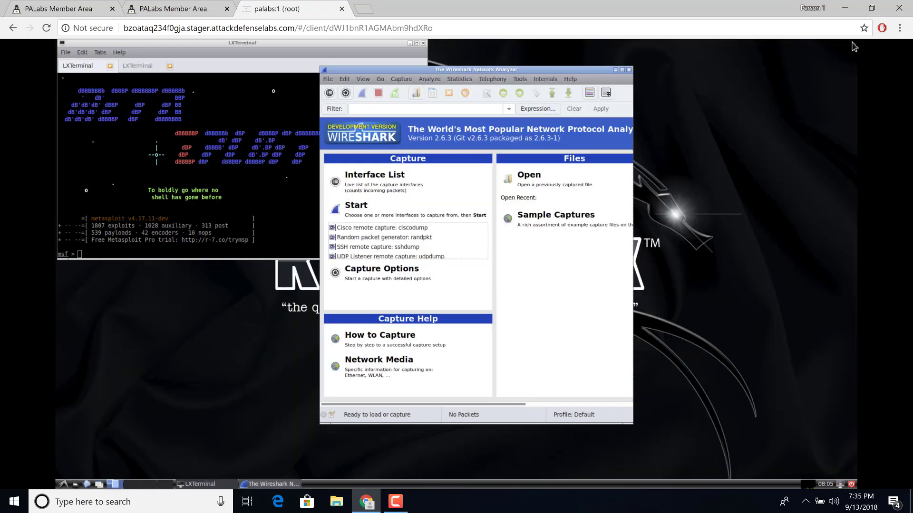
mouse_move(730, 125)
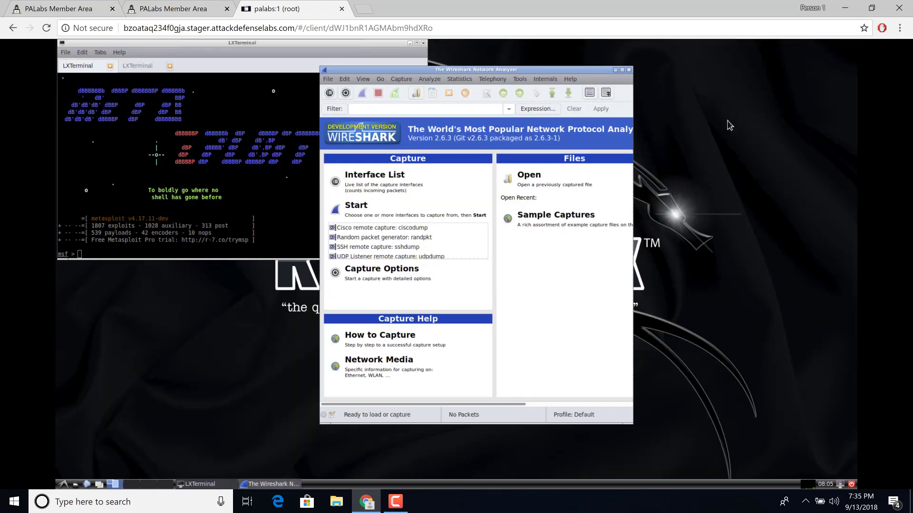
mouse_move(632, 373)
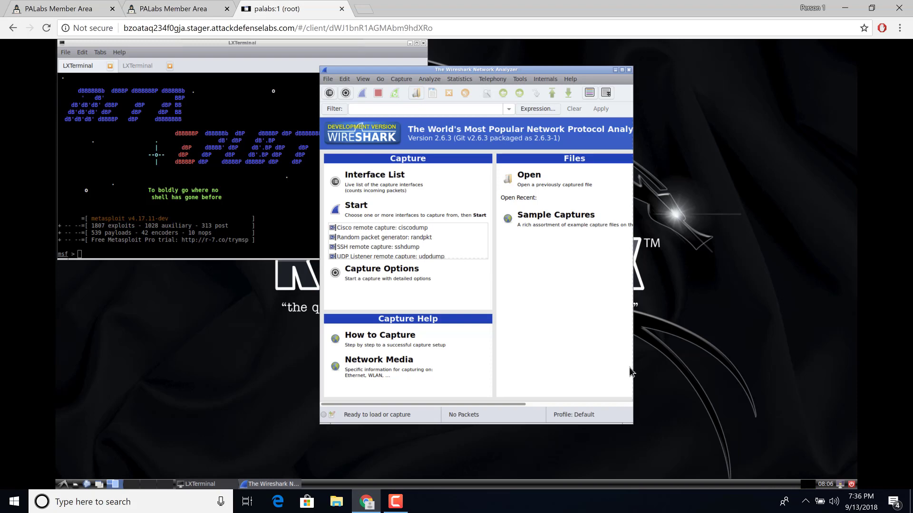
mouse_move(623, 372)
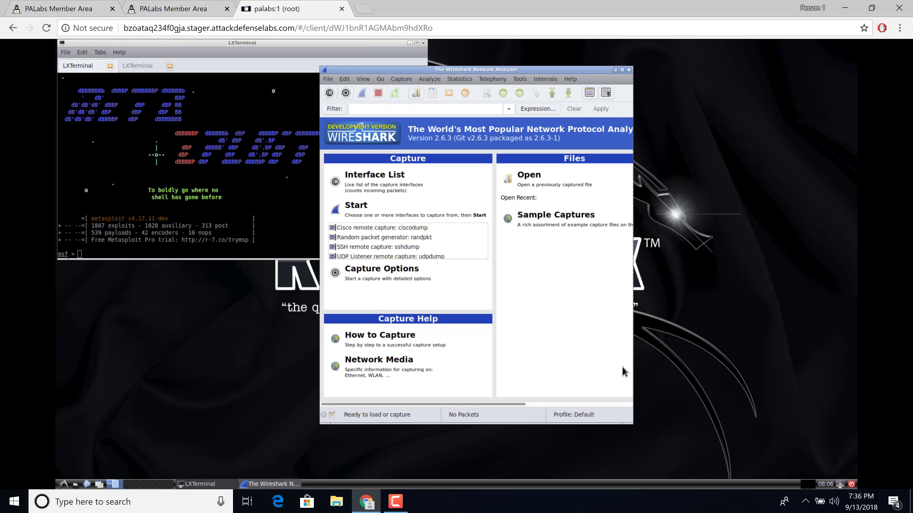
mouse_move(13, 20)
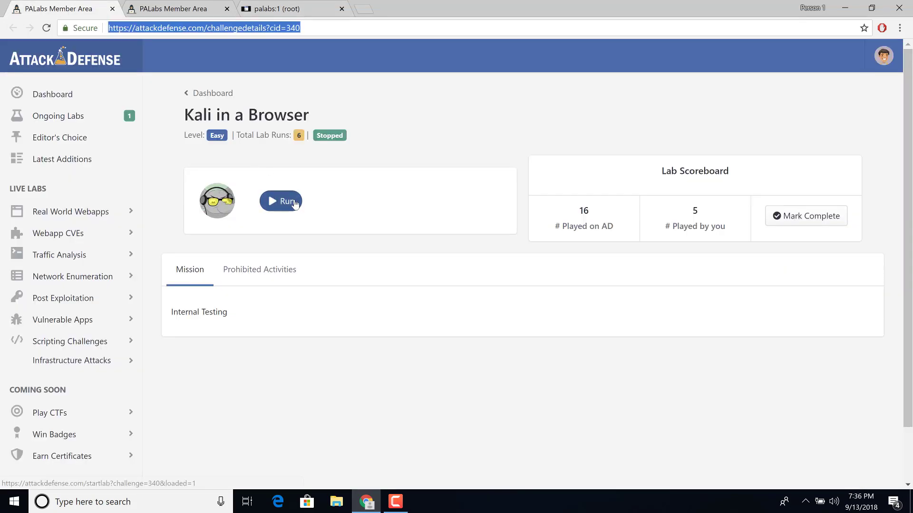
Start a second run of the Kali in a Browser lab and open its desktop
left_click(280, 200)
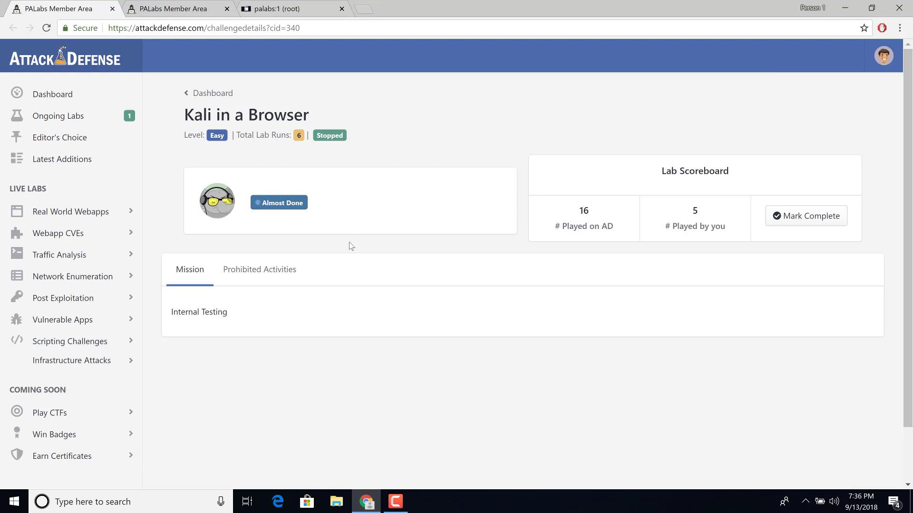
left_click(279, 202)
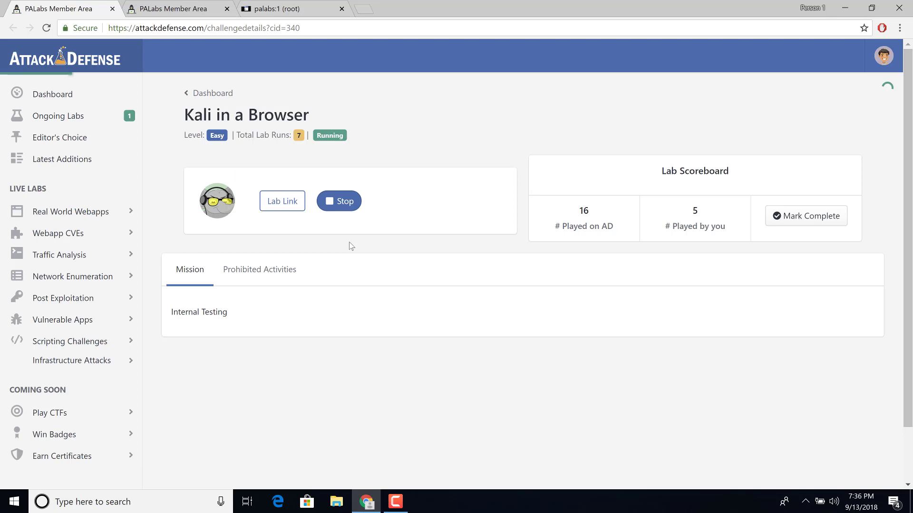
left_click(282, 201)
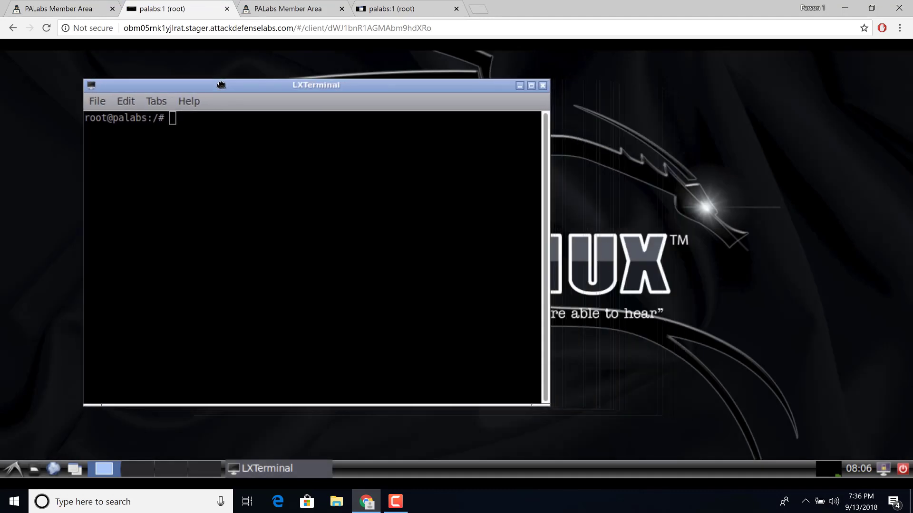
Drag the new instance's LXTerminal window toward the right side of the desktop
left_click_drag(316, 85, 309, 83)
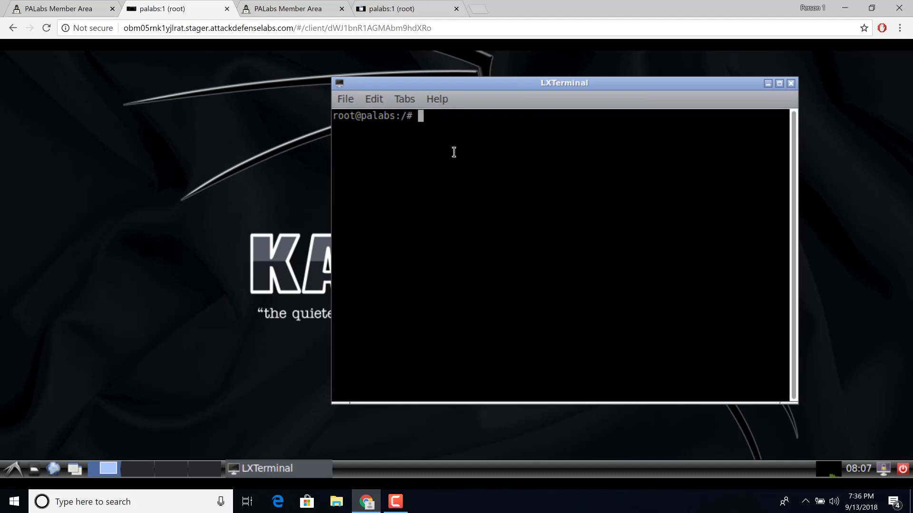
mouse_move(425, 165)
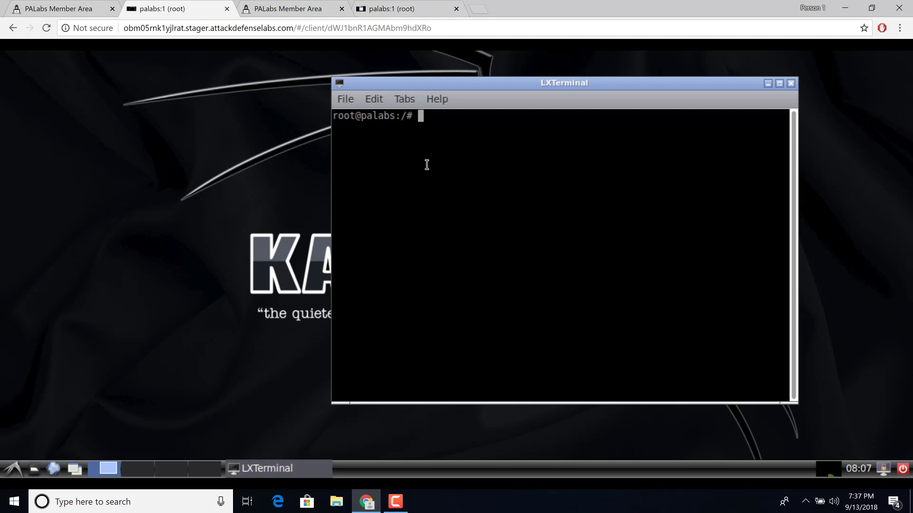
mouse_move(374, 99)
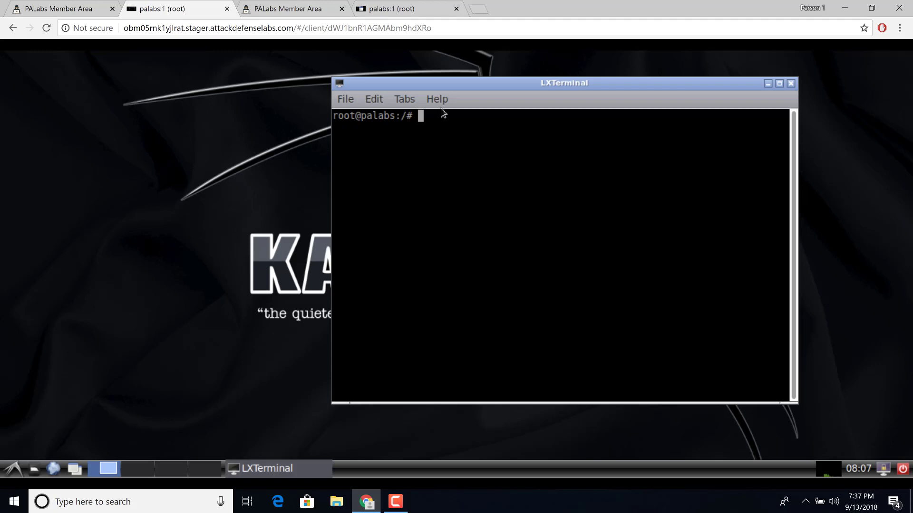
mouse_move(417, 340)
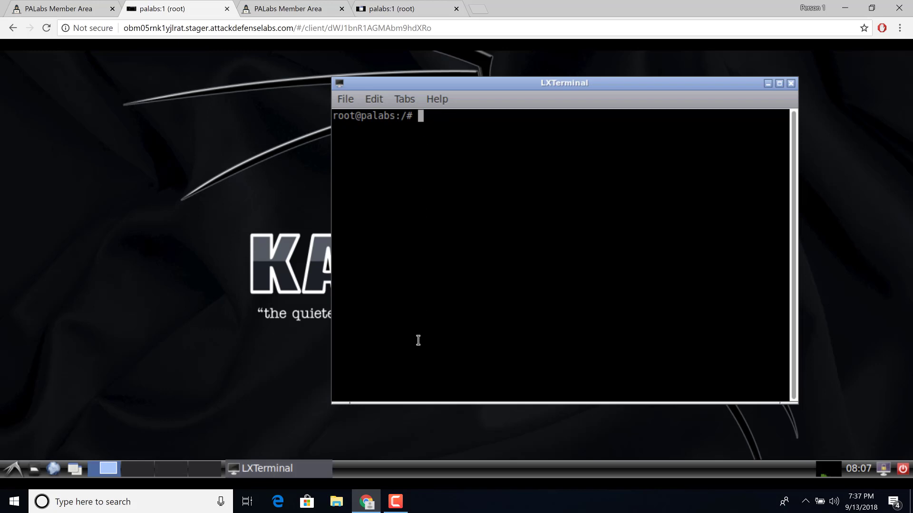